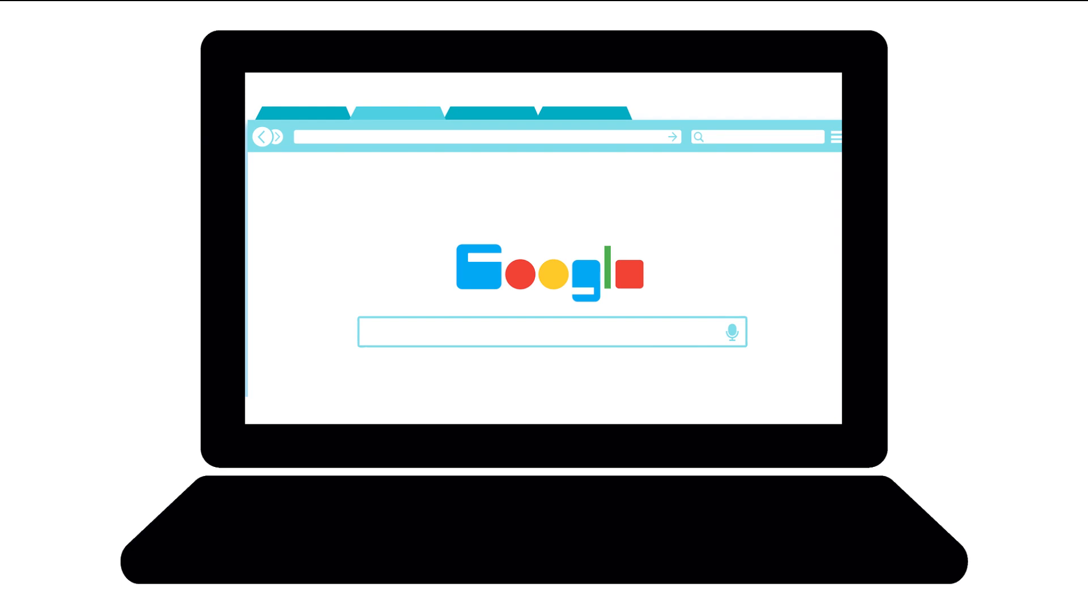
# Go to calendar.google.com and open the class calendar to view the Friday ELA question.
pyautogui.write('calendar.google.com')
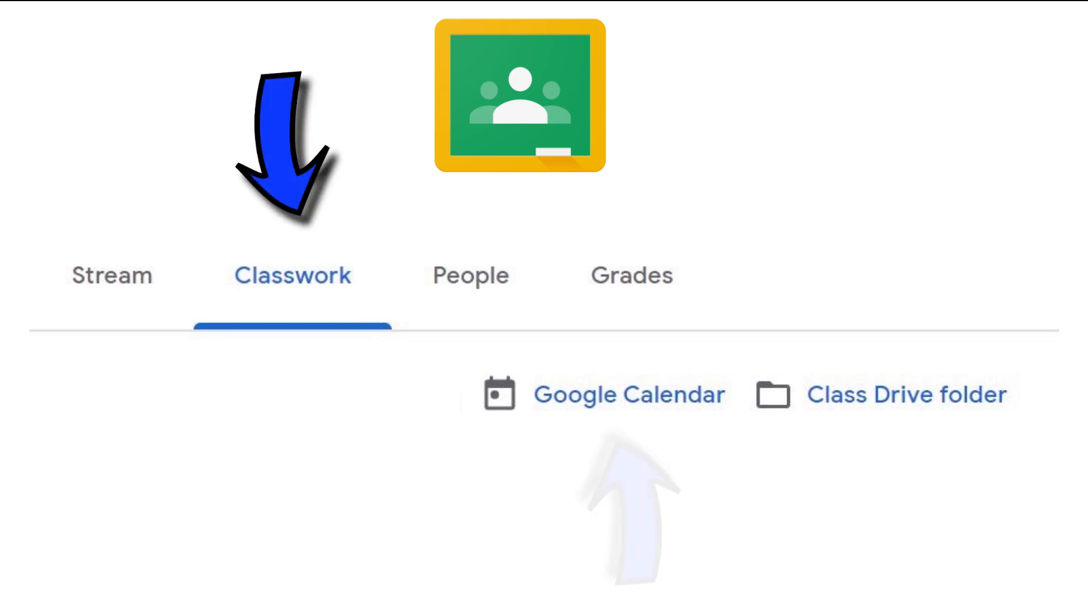
pyautogui.click(628, 395)
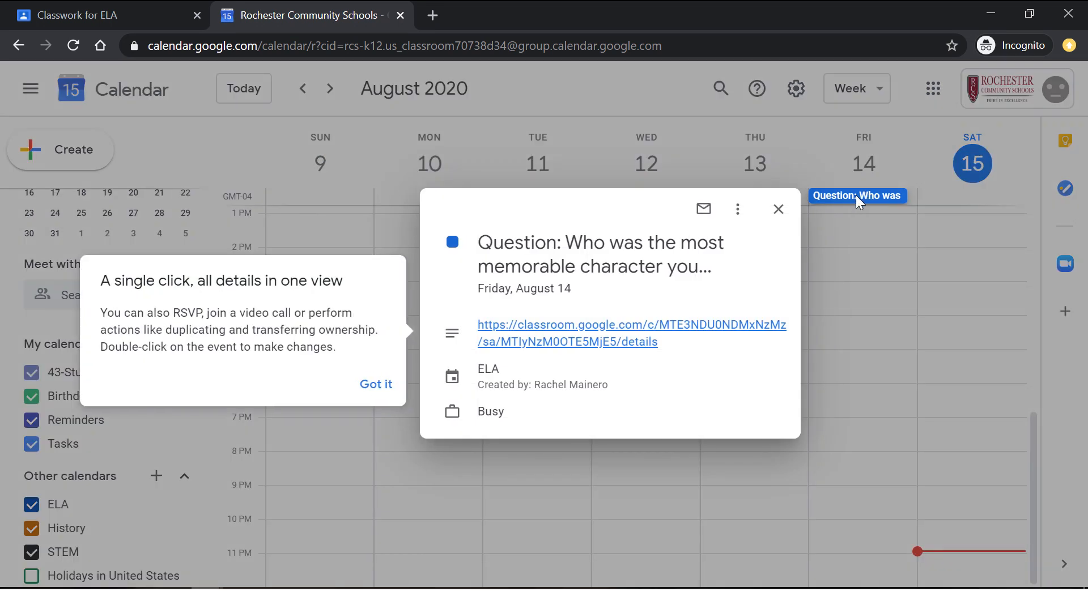
pyautogui.moveTo(701, 342)
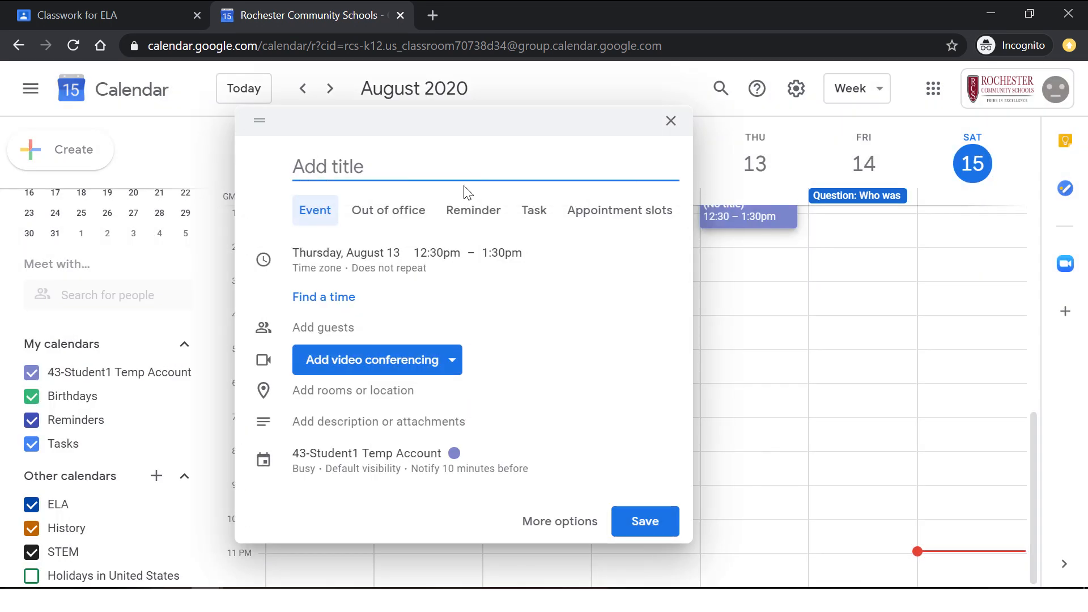
# Save a 'Complete ELA homework' reminder for August 13 at 2:30pm.
pyautogui.write('Compl')
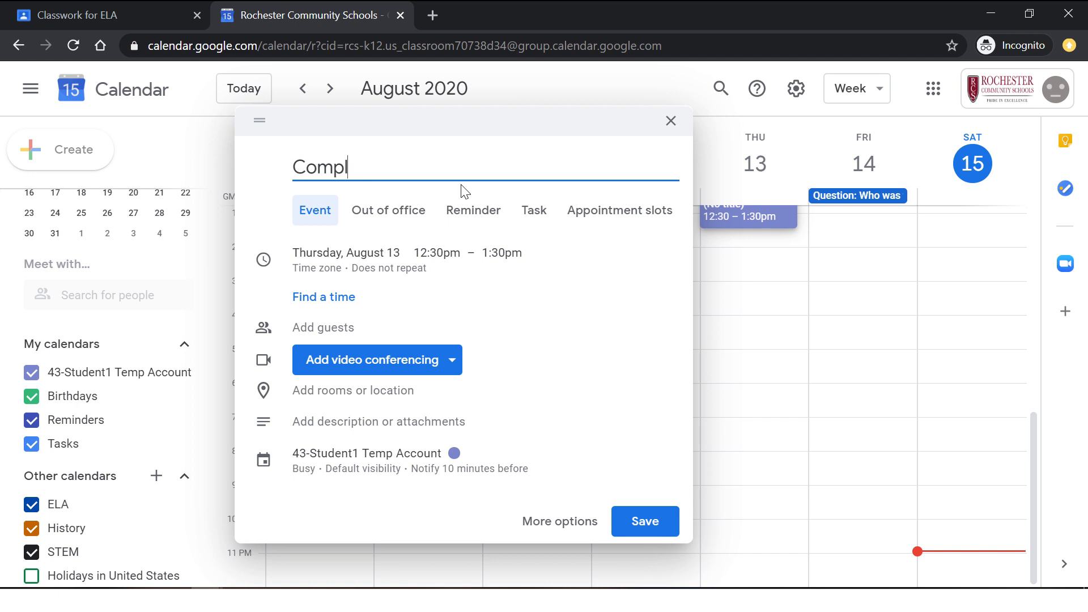
pyautogui.click(474, 211)
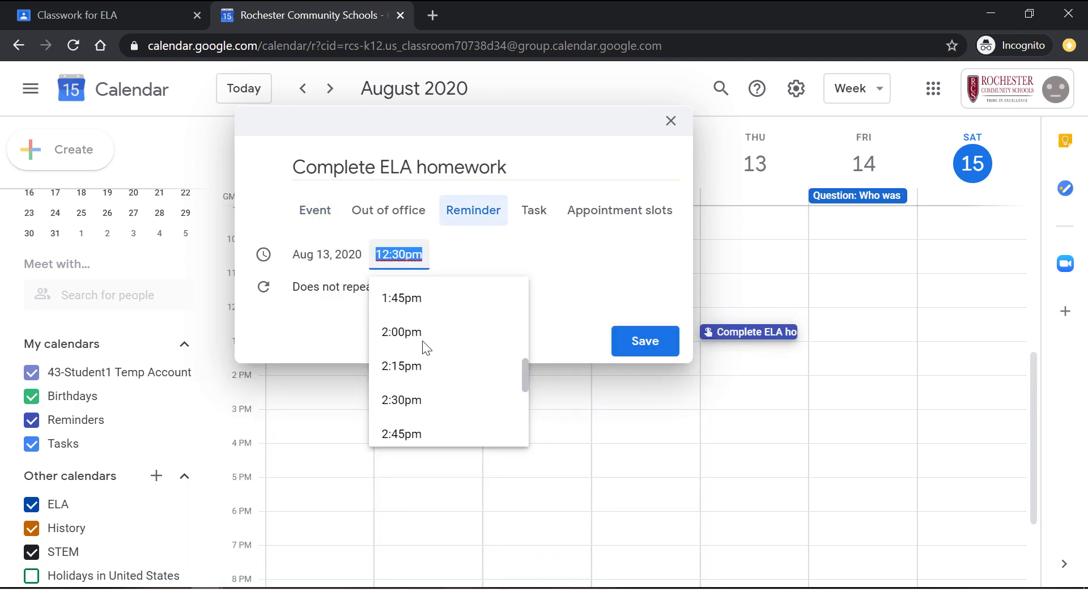
pyautogui.click(401, 400)
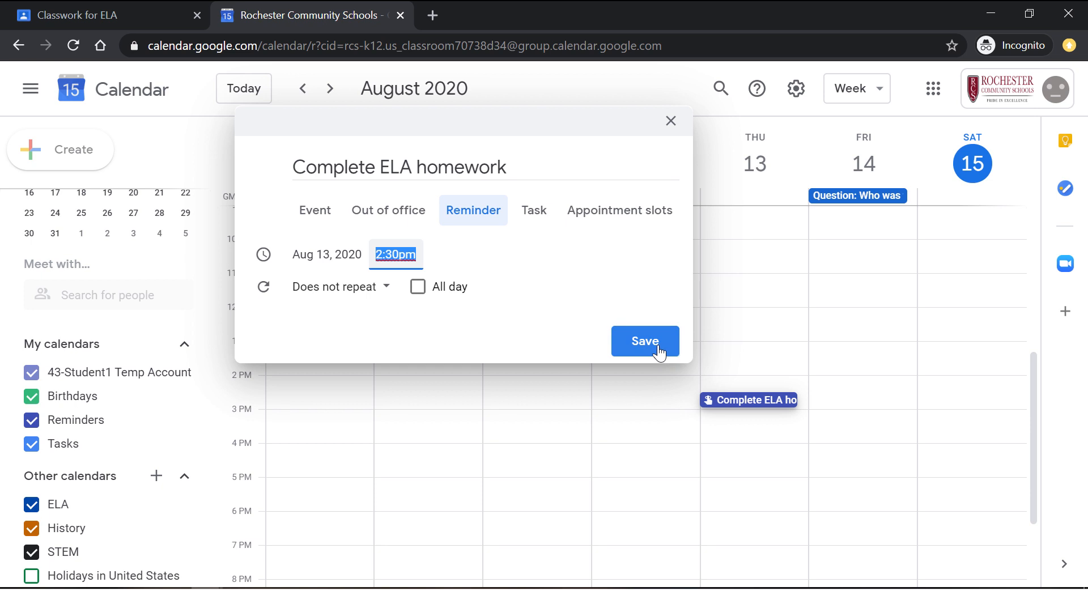
pyautogui.click(644, 341)
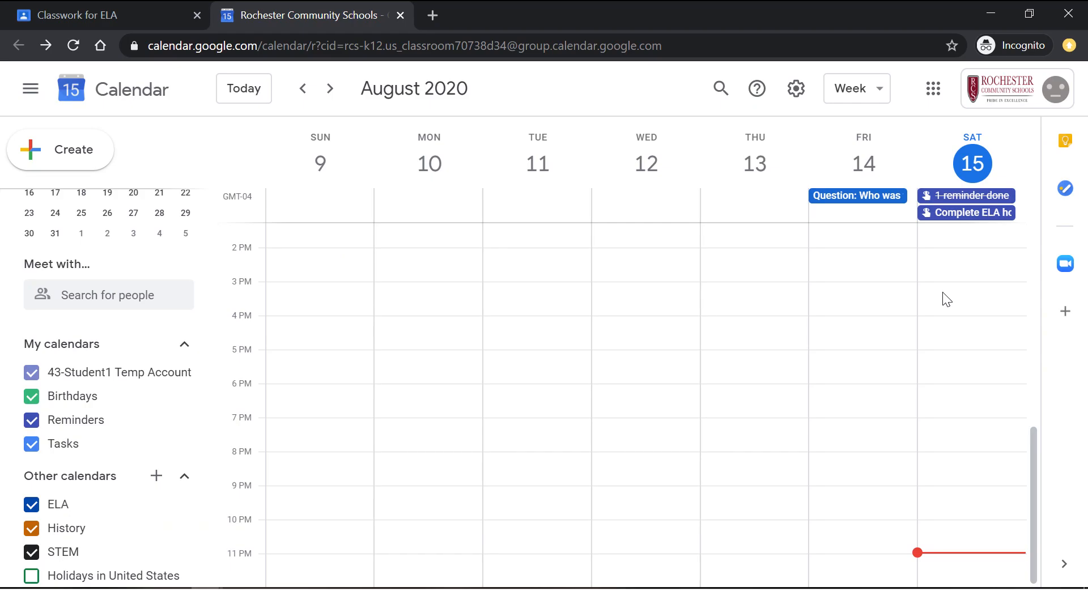
pyautogui.moveTo(874, 98)
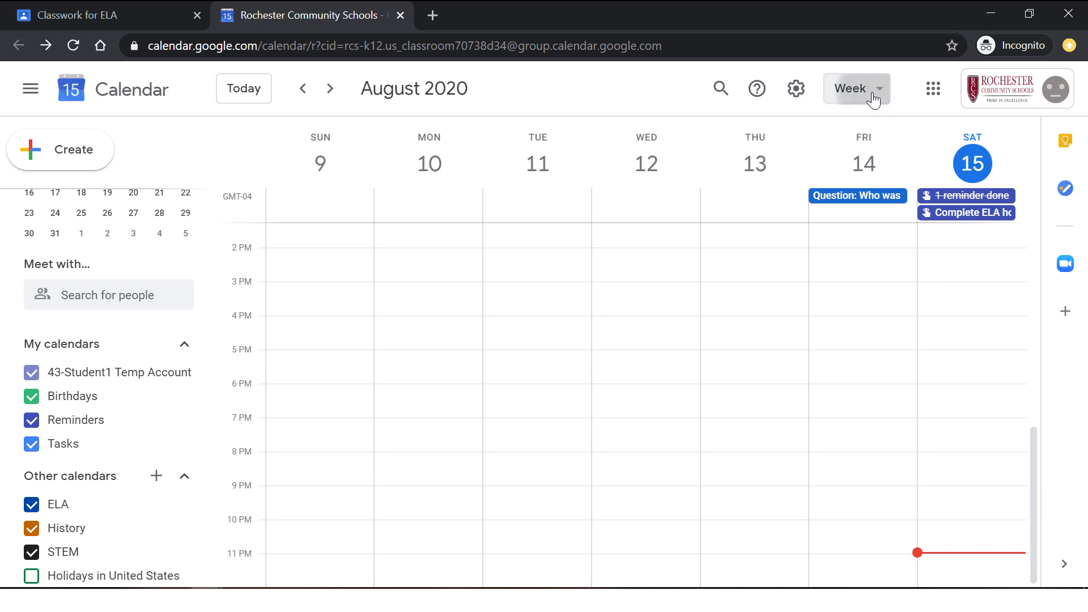
# Show August 2020 in Day, then Week, then Month view to check the reminder.
pyautogui.click(857, 89)
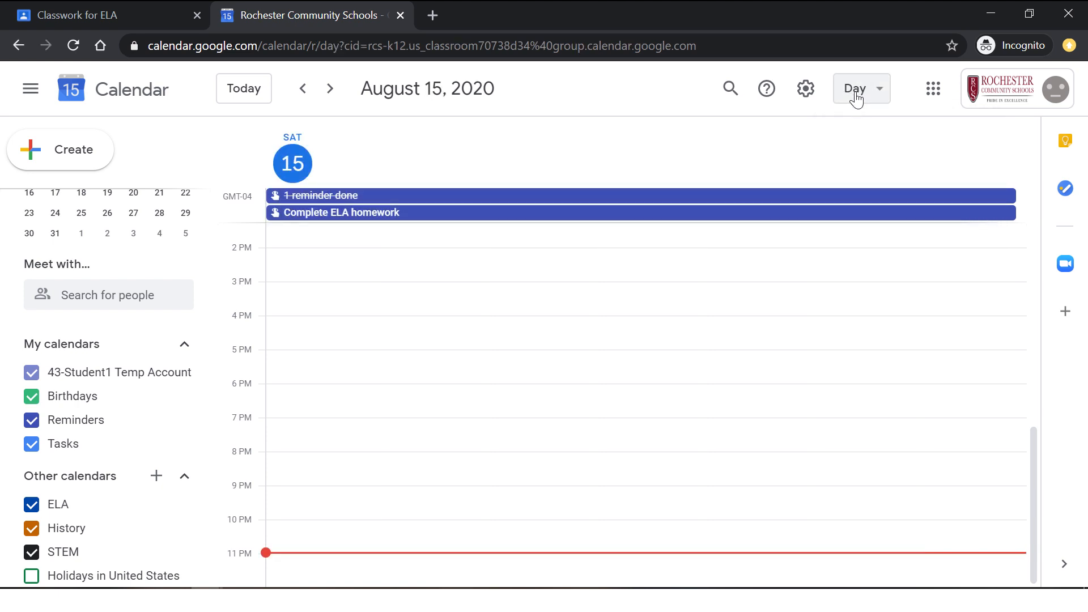
pyautogui.click(861, 89)
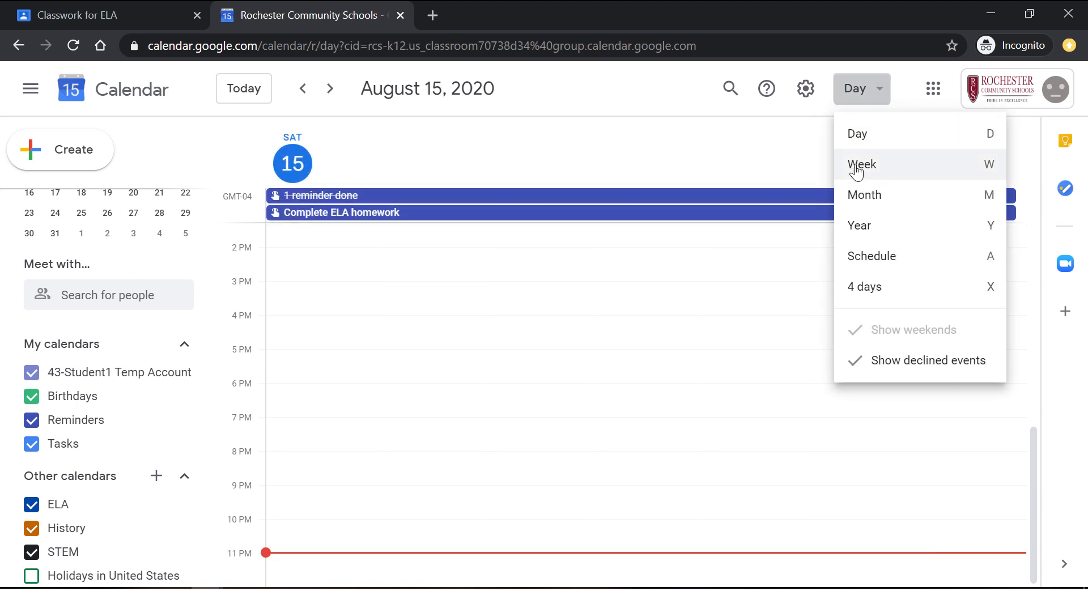
pyautogui.click(861, 164)
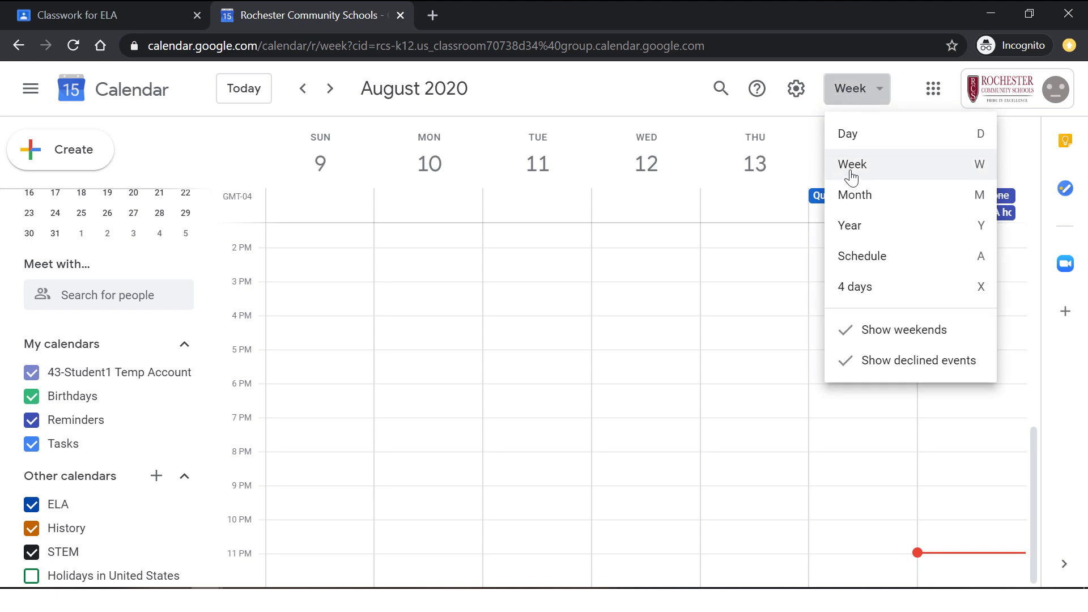
pyautogui.click(854, 195)
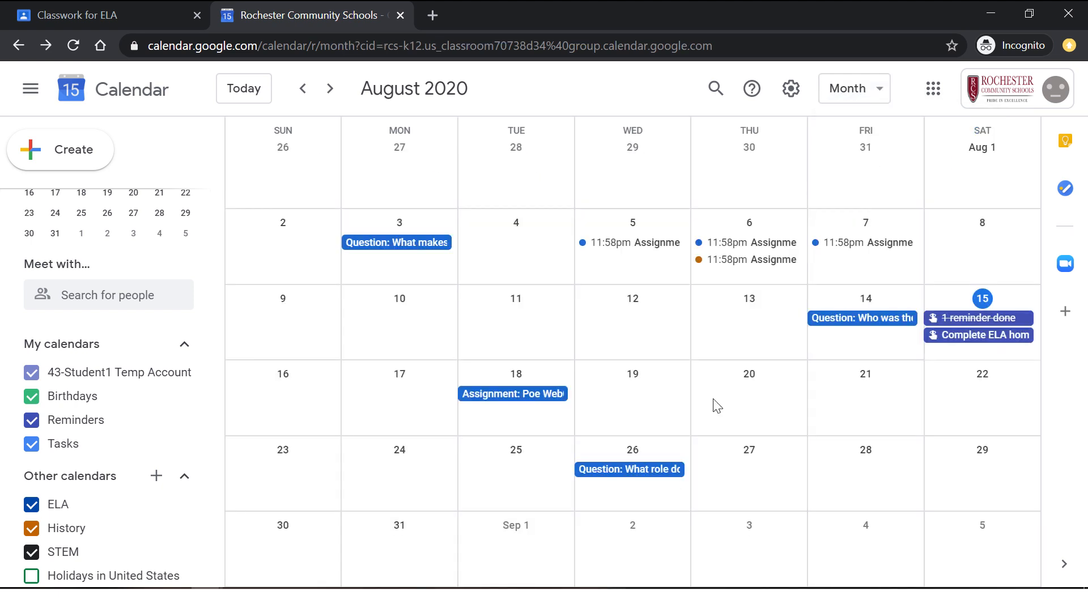
pyautogui.click(853, 88)
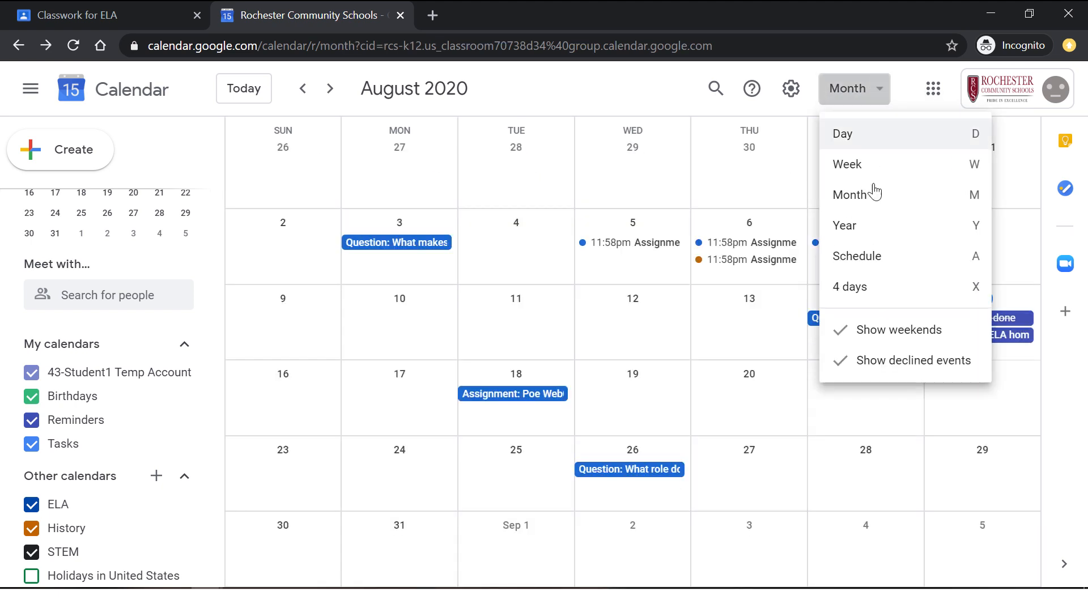
pyautogui.click(903, 330)
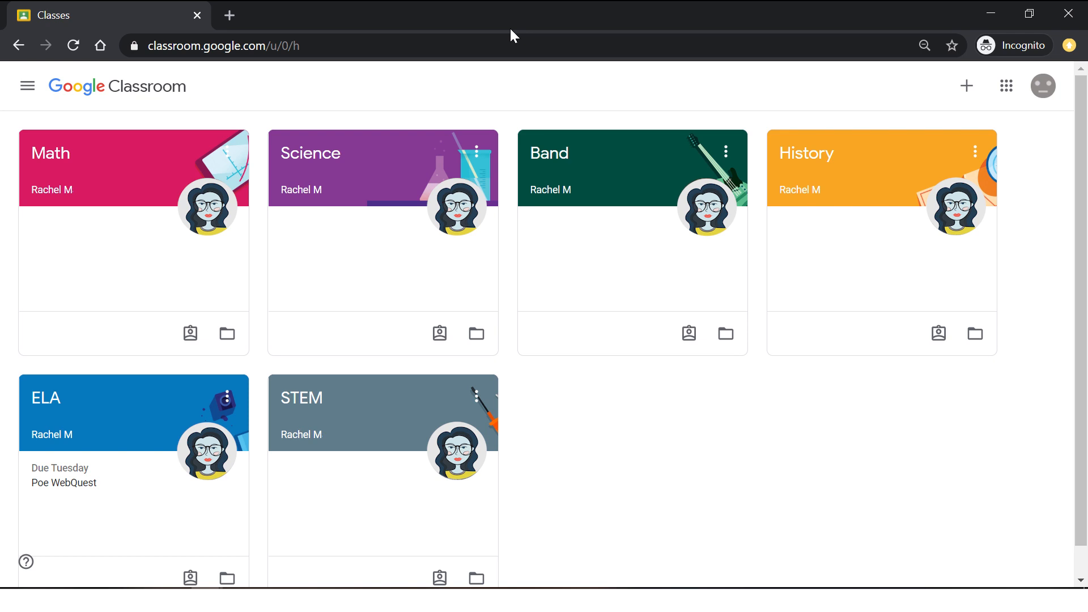
pyautogui.moveTo(27, 87)
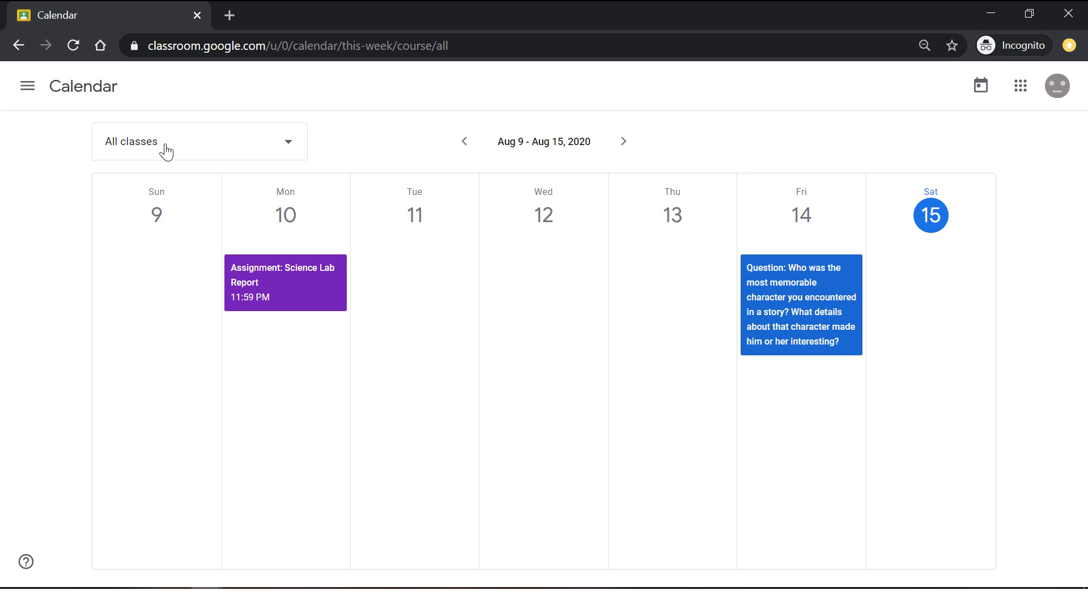
# Filter the Classroom calendar from All classes to Science only.
pyautogui.click(199, 142)
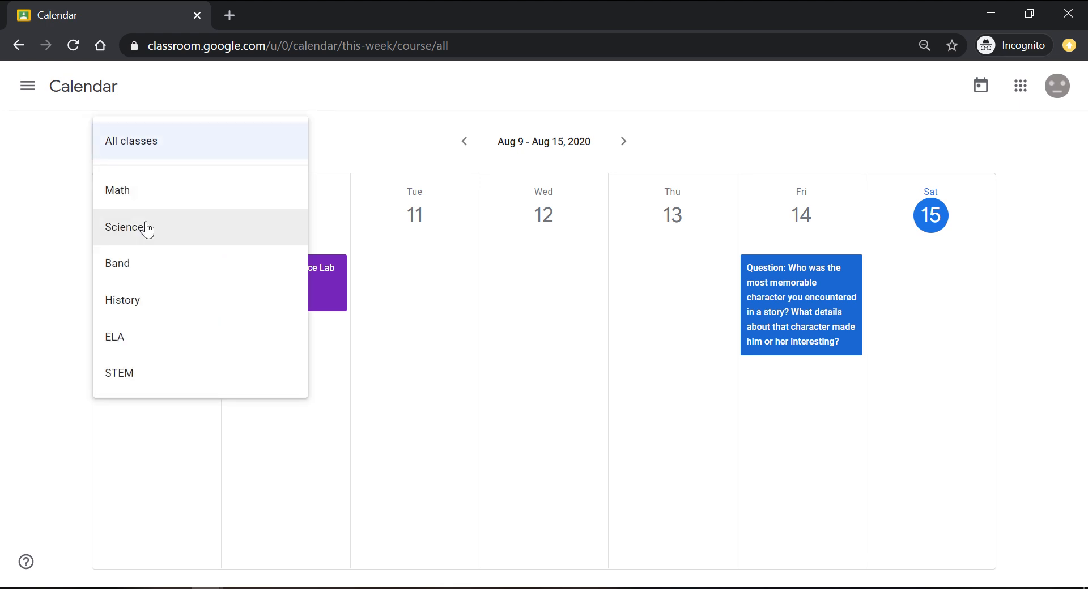
pyautogui.click(128, 227)
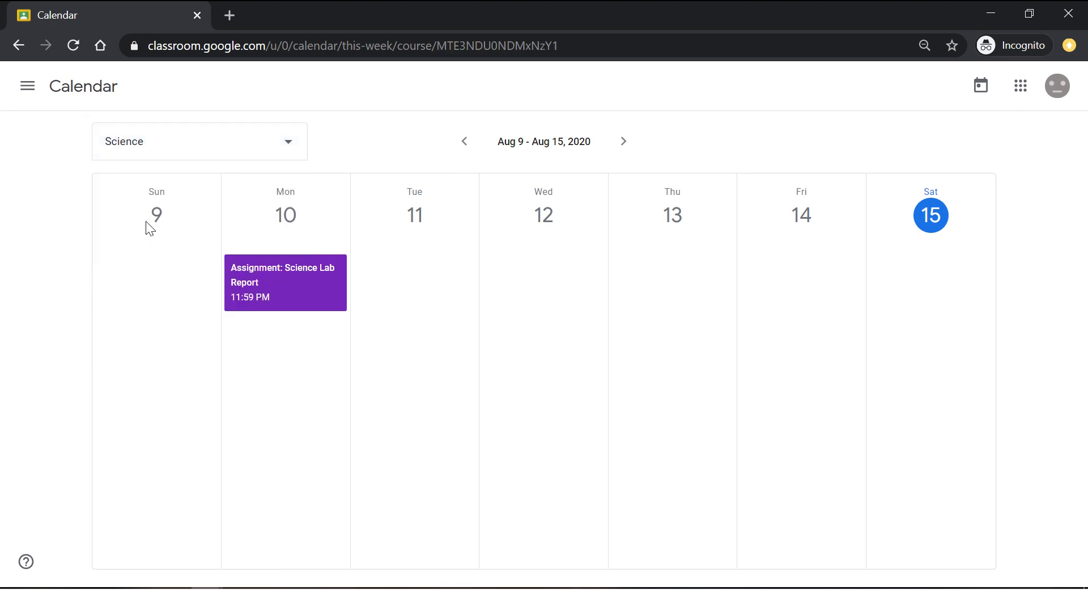